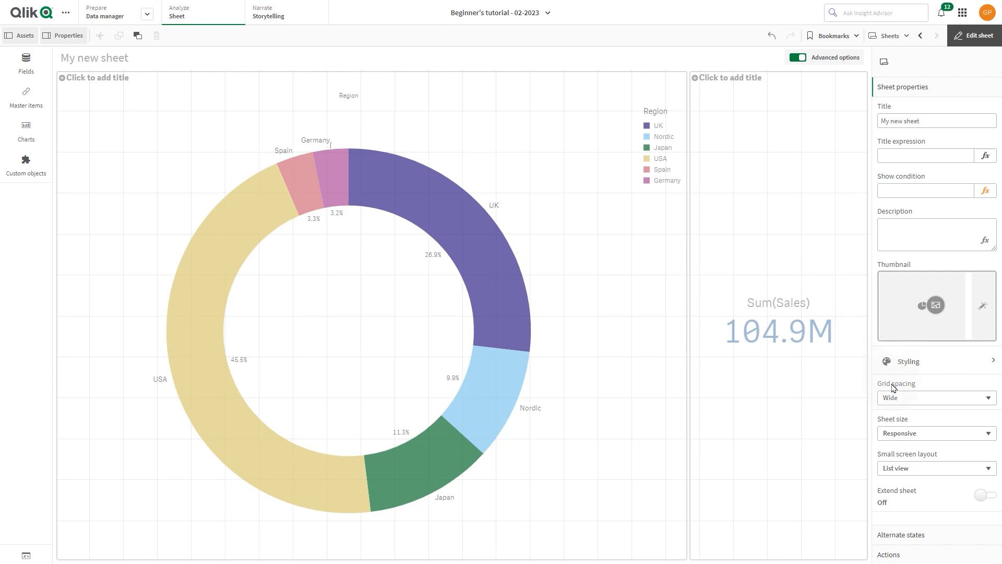
Set the sheet's grid spacing to Medium, then to Narrow
left_click(936, 396)
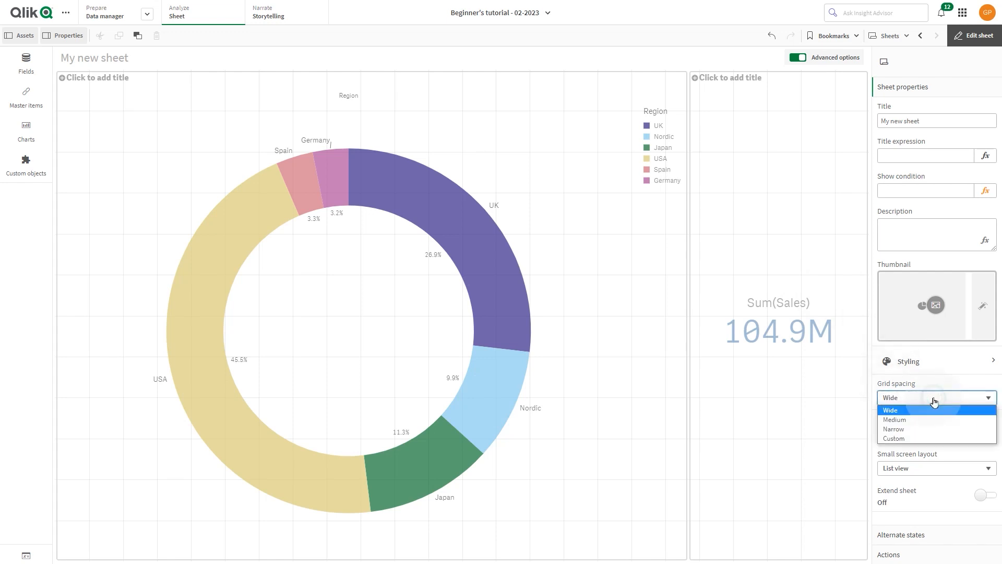
mouse_move(912, 426)
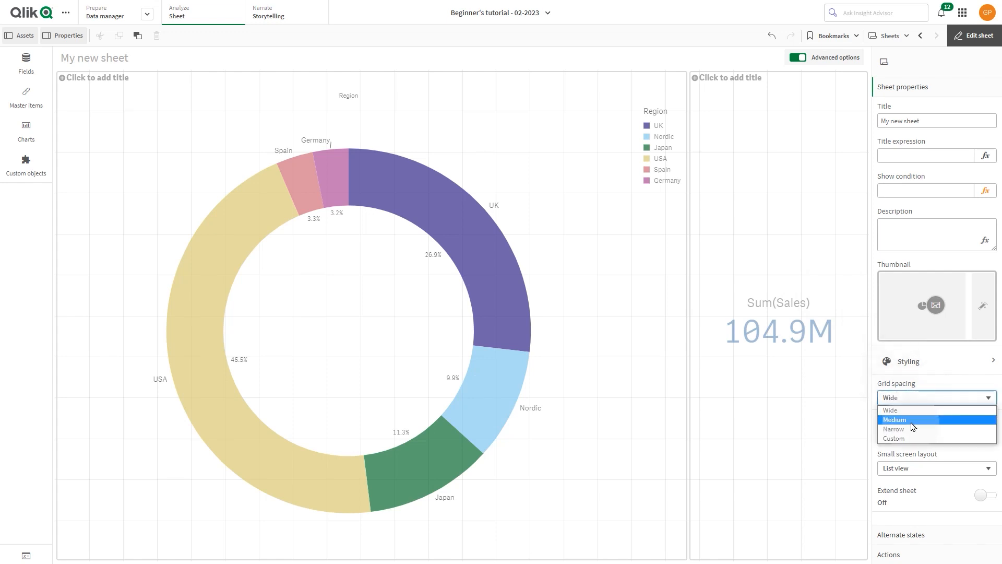
left_click(904, 419)
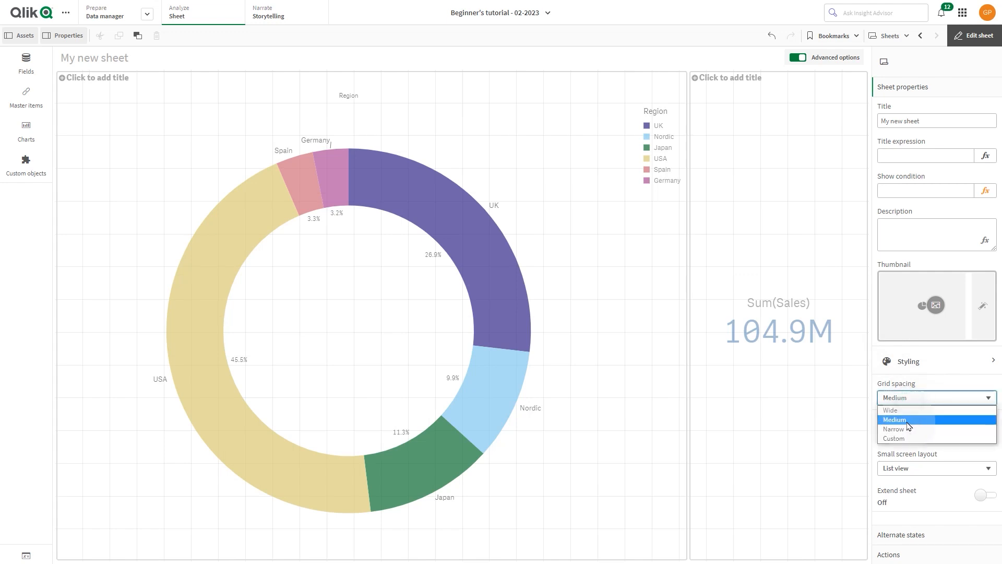
left_click(893, 428)
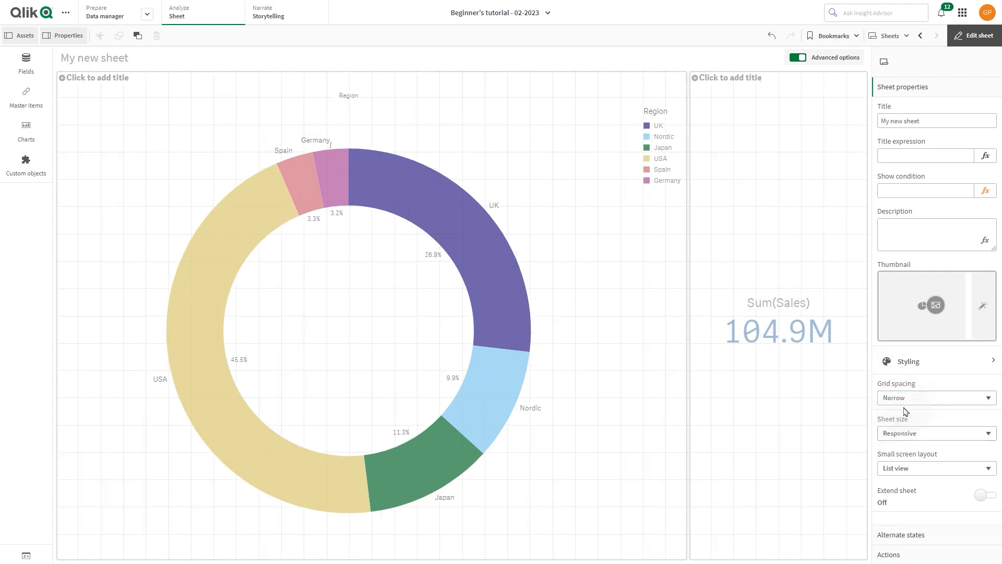
Switch grid spacing to Custom and drag the spacing slider to a larger value
left_click(936, 398)
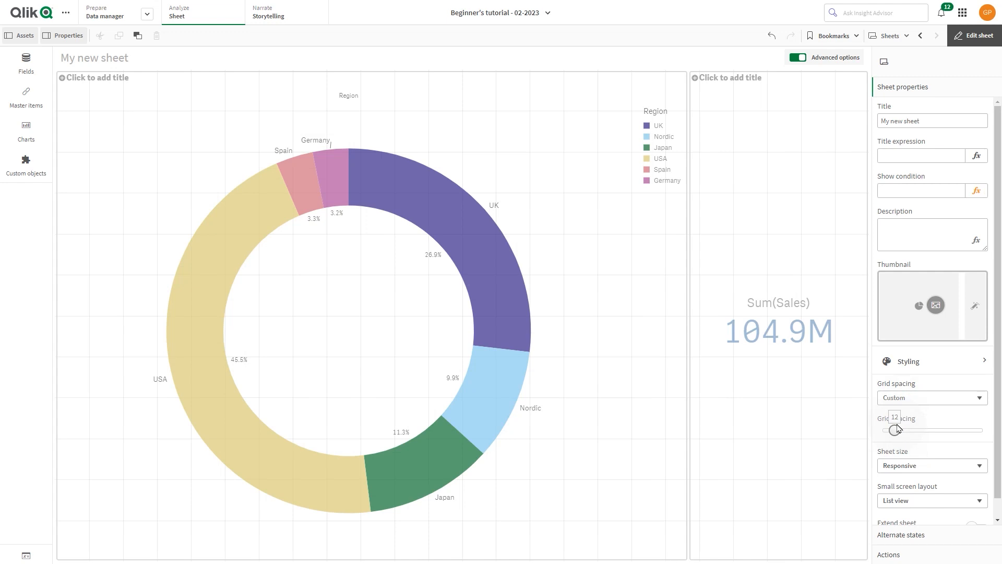
left_click_drag(894, 429, 932, 429)
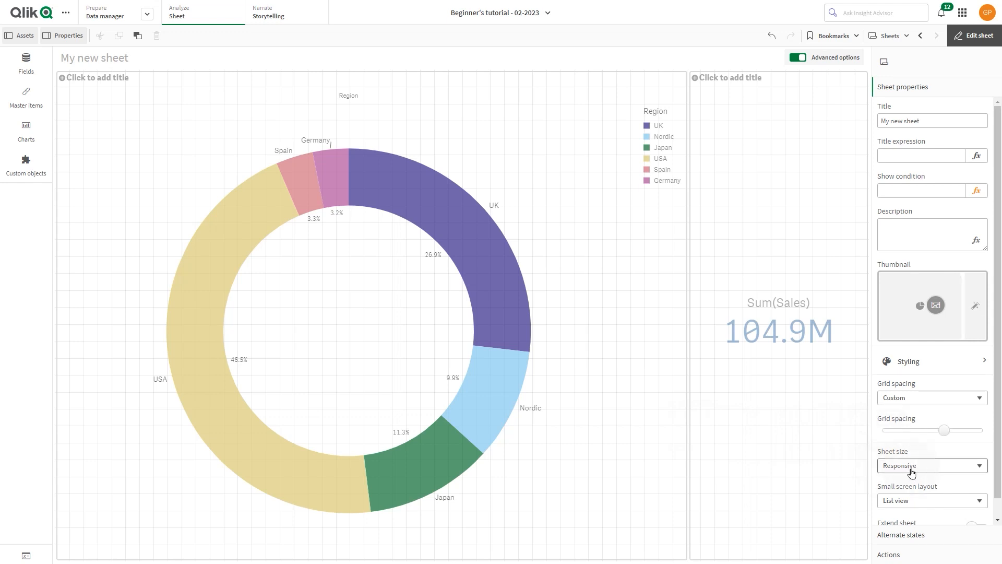
mouse_move(930, 467)
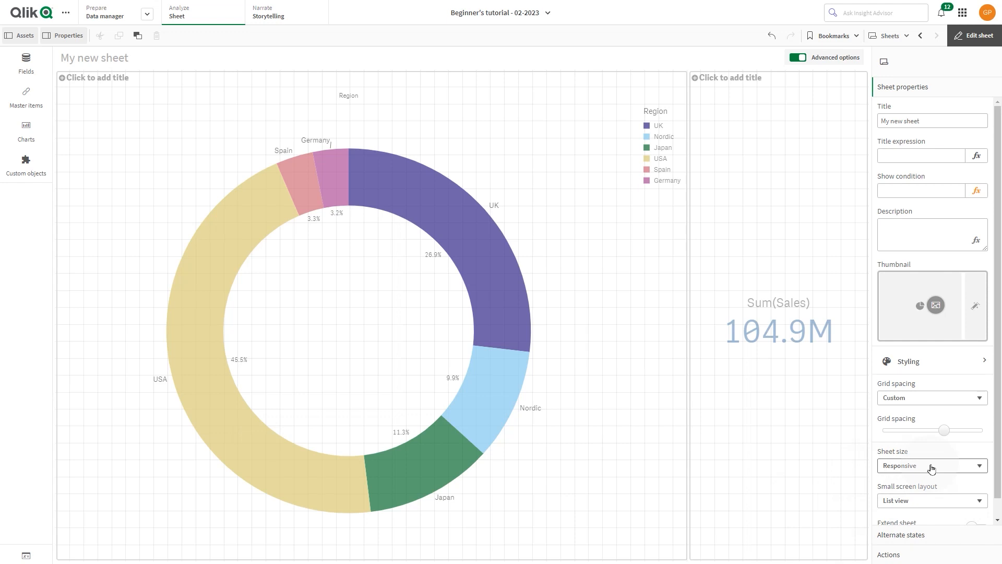
mouse_move(954, 466)
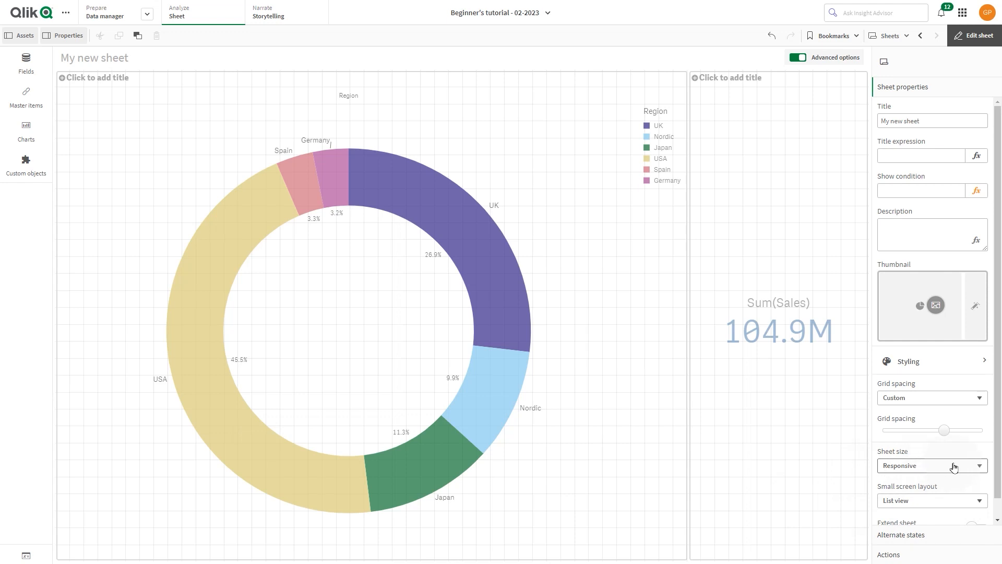
Set the sheet size to Custom with a 1080 px height at 1920 px width
left_click(931, 465)
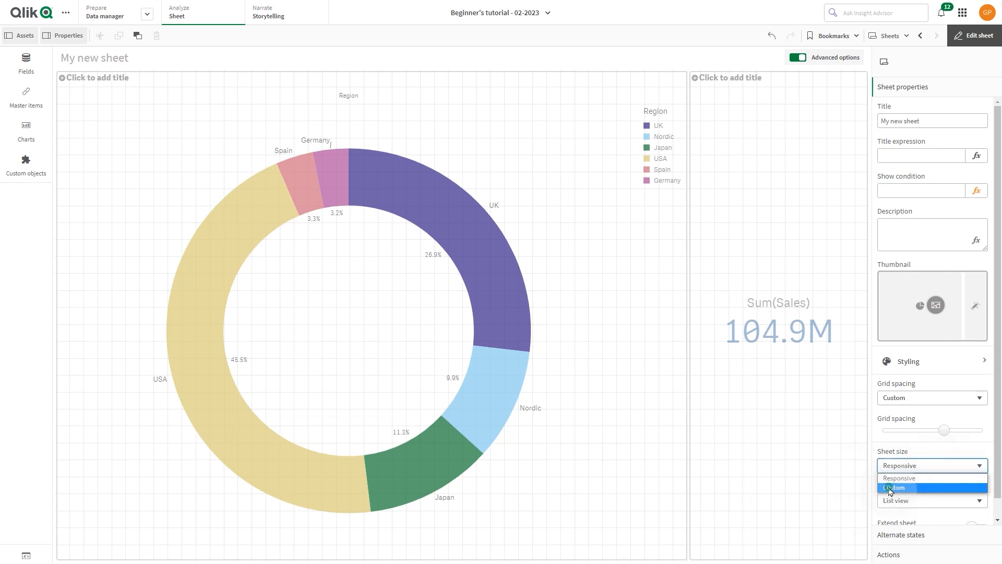
left_click(893, 488)
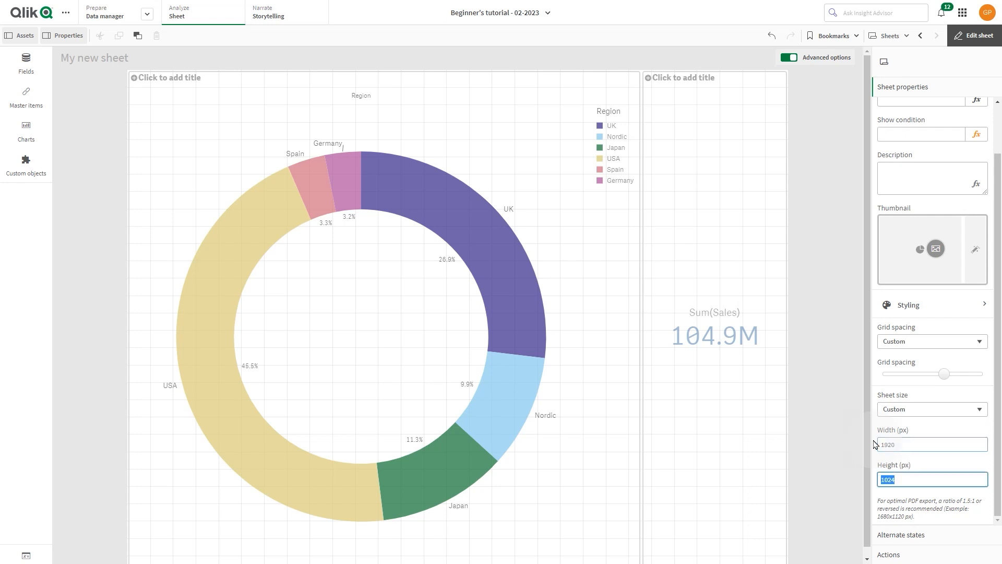
type("1080")
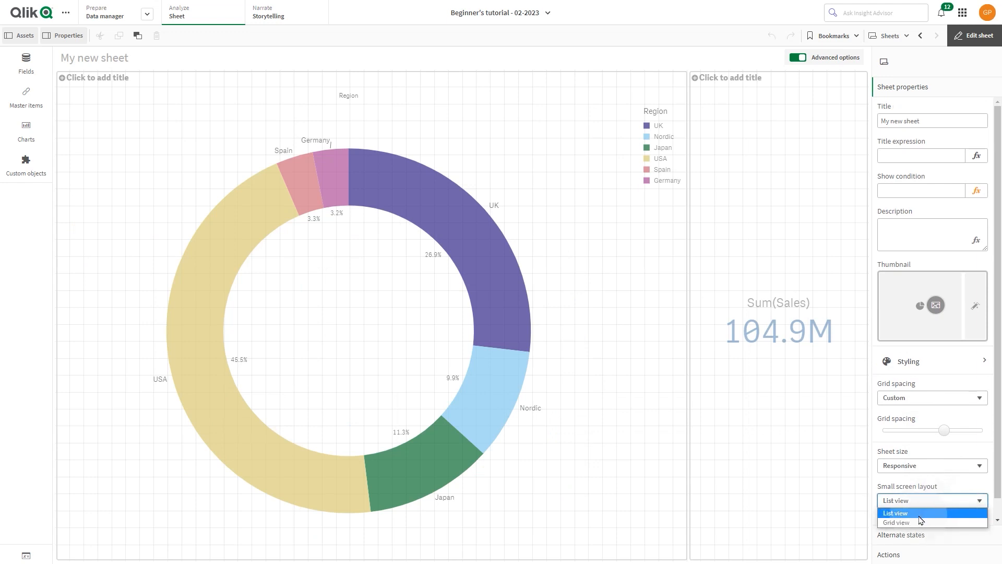
Set the small screen layout to Grid view
left_click(895, 521)
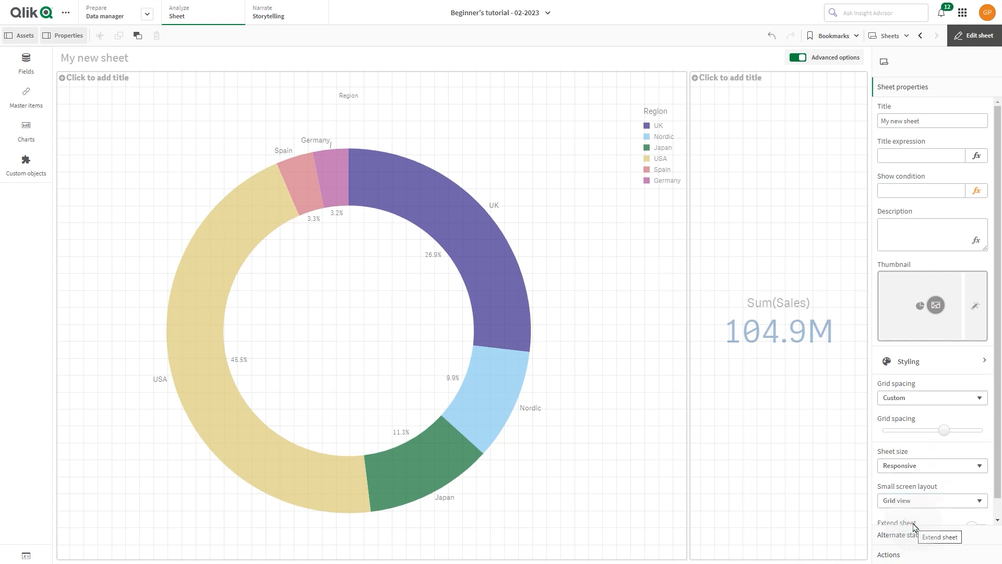
mouse_move(912, 527)
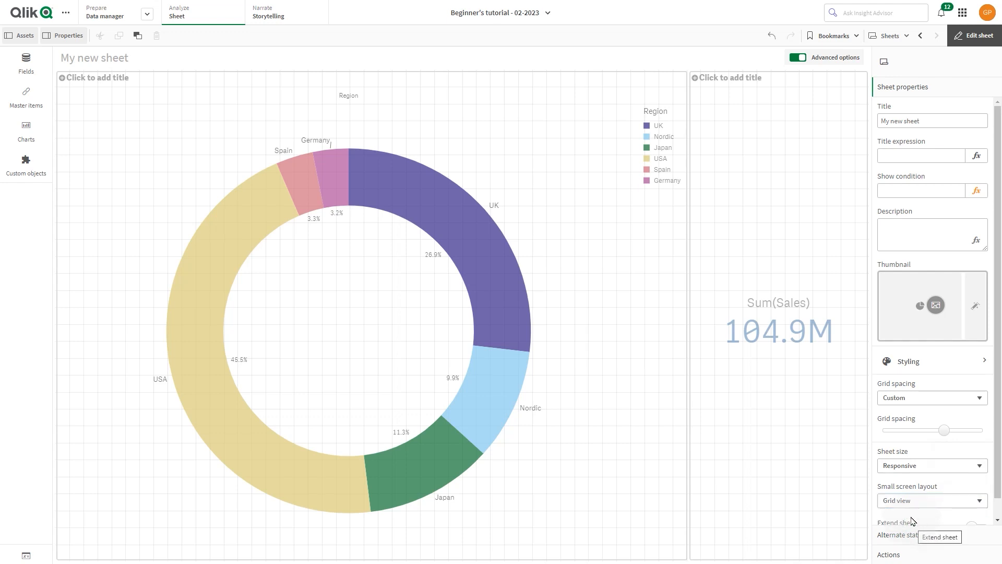
mouse_move(912, 520)
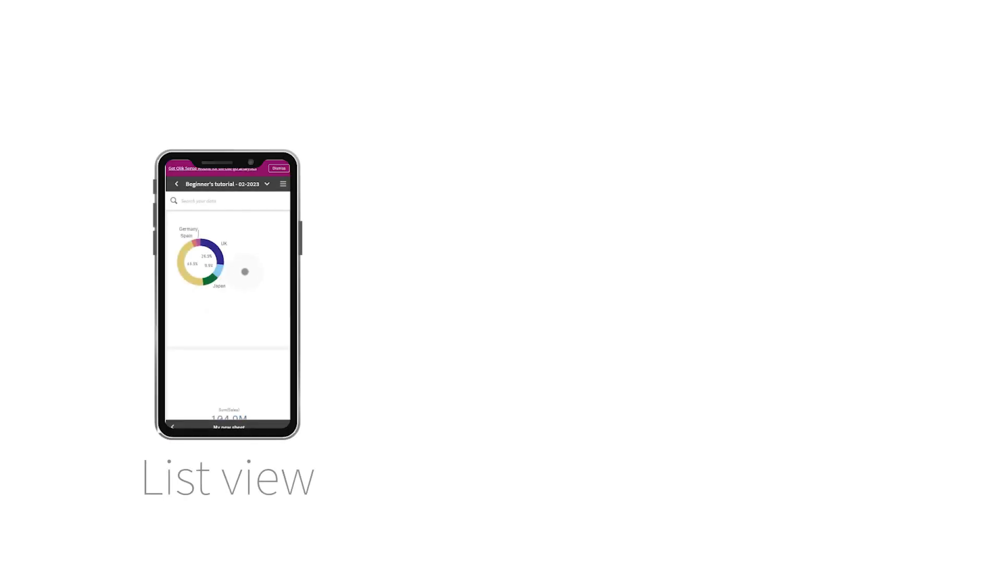
Return the small screen layout to List view
scroll("down", 3)
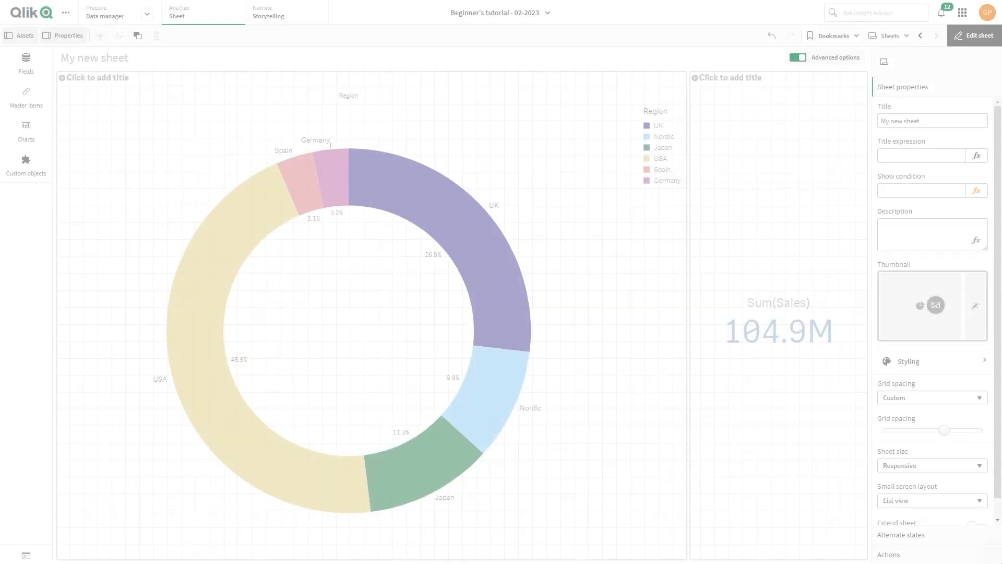
Turn on Extend sheet and go to the Fields panel to add a chart below
scroll("down", 3)
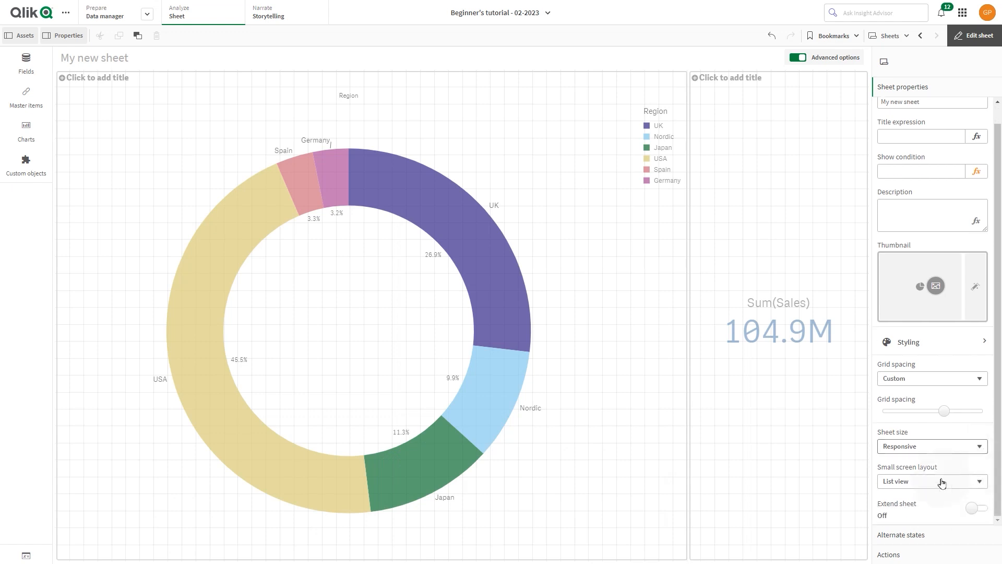
left_click(977, 522)
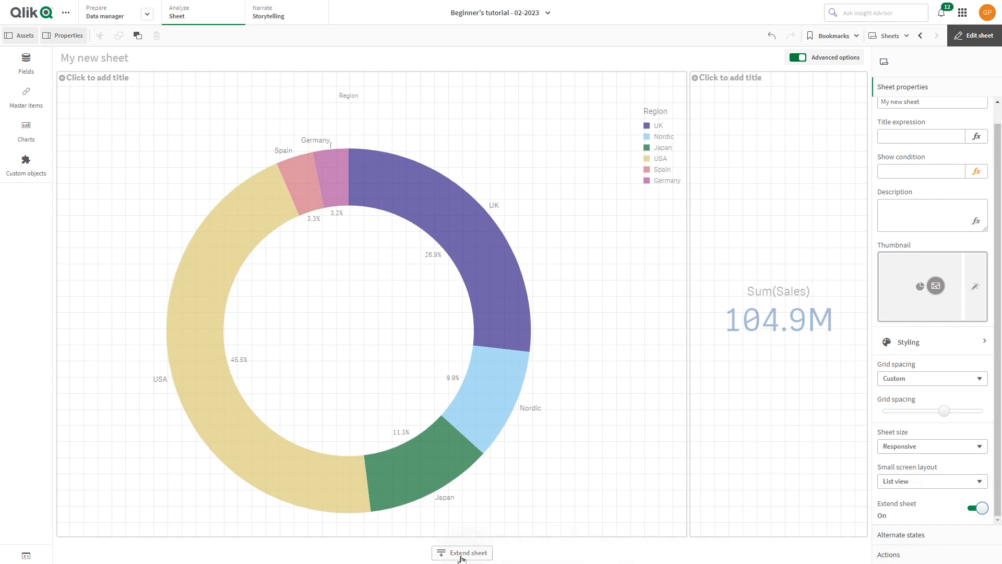
scroll("down", 3)
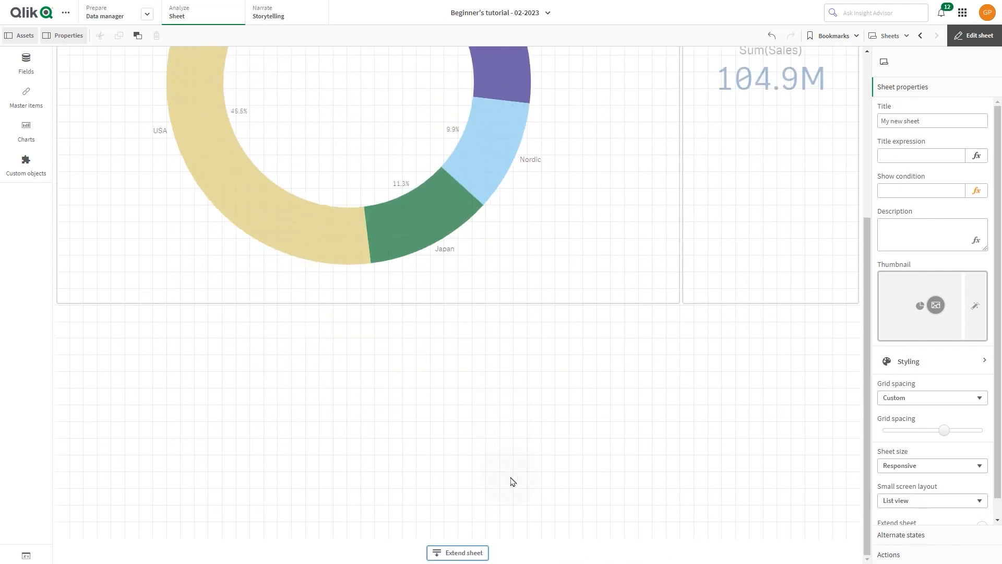
left_click(26, 131)
type("prod")
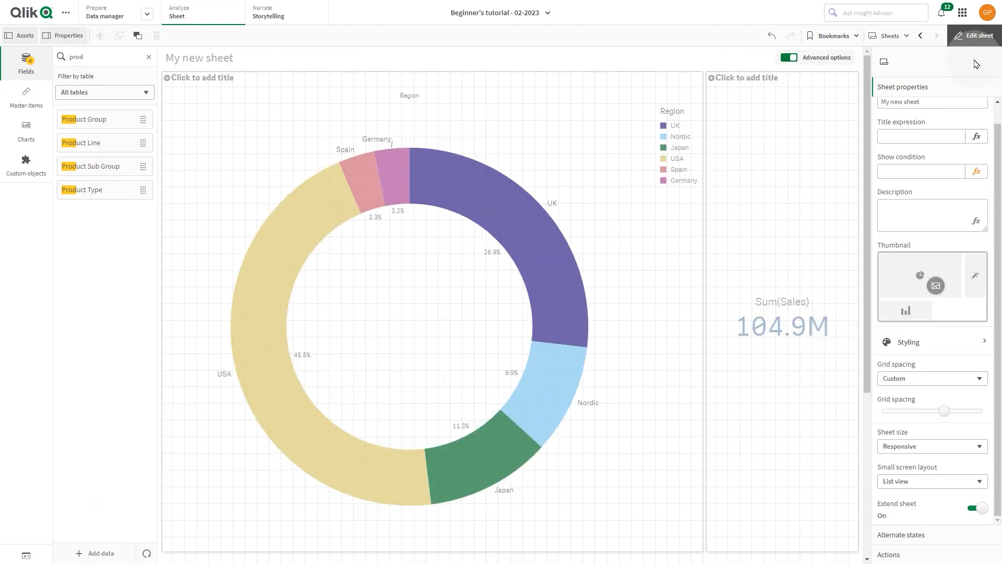
left_click(974, 36)
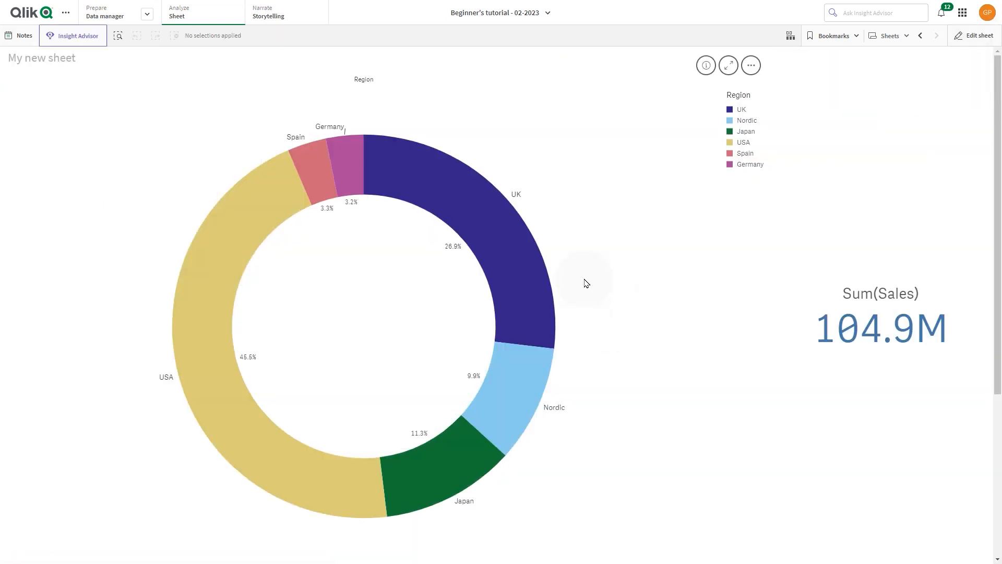
scroll("down", 3)
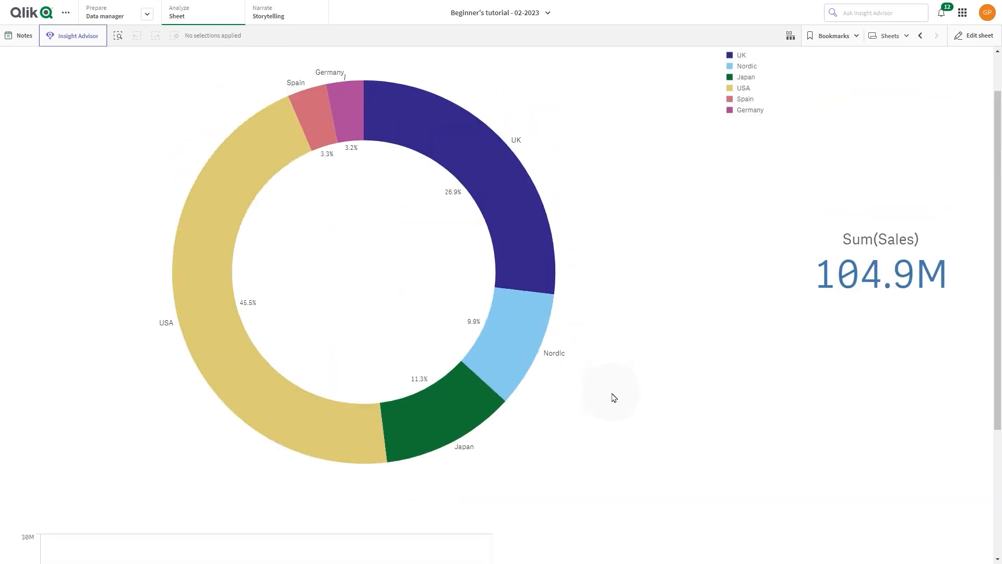
left_click(978, 35)
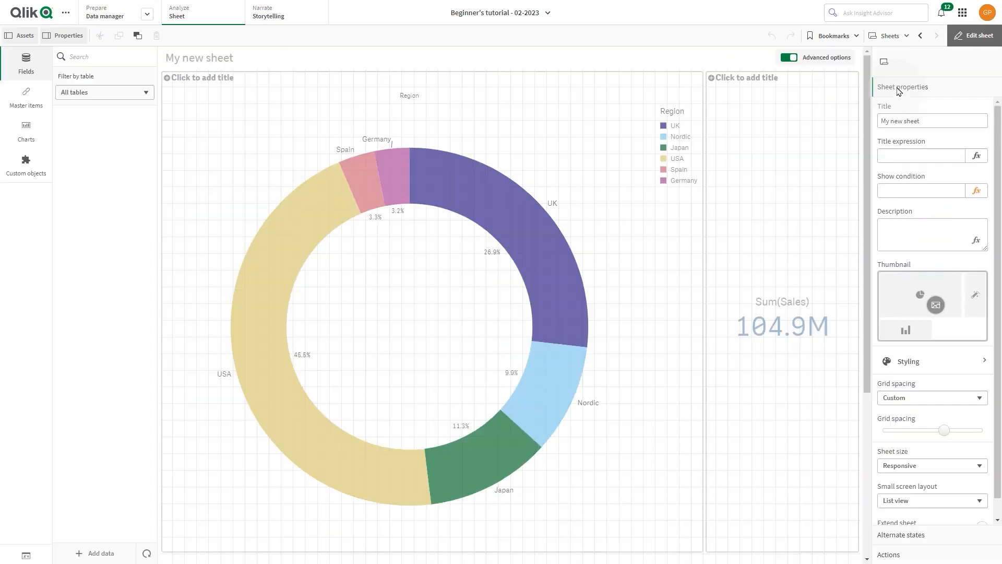